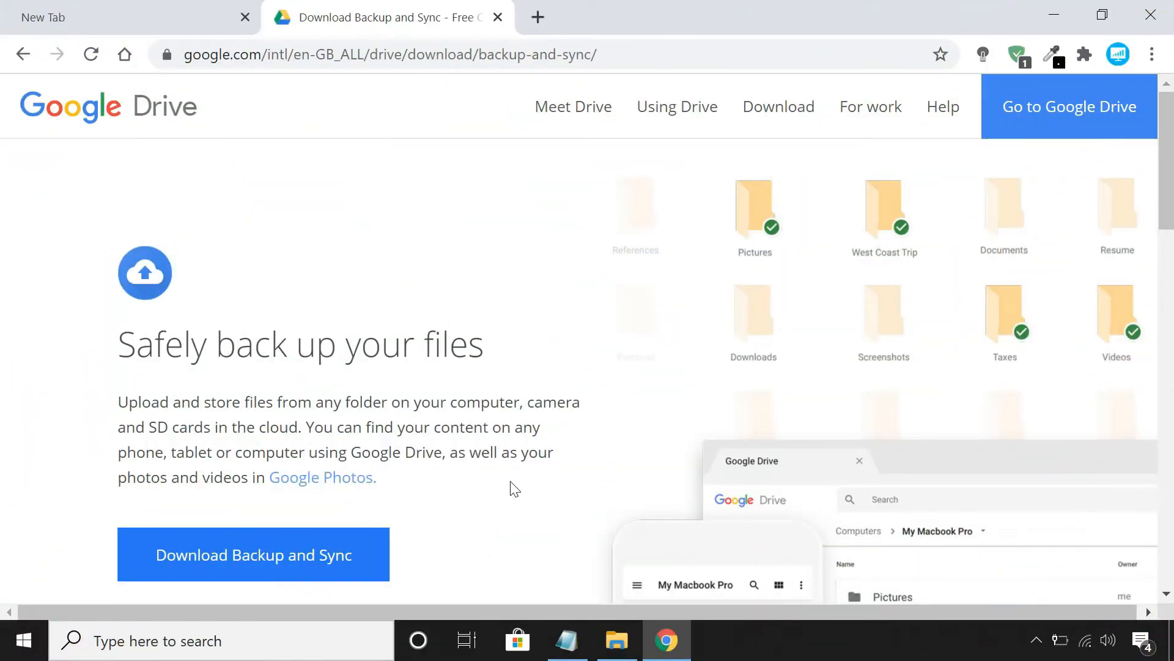
- Download Backup and Sync for Windows from the Google Drive page, agreeing to the terms
scroll(down, 3)
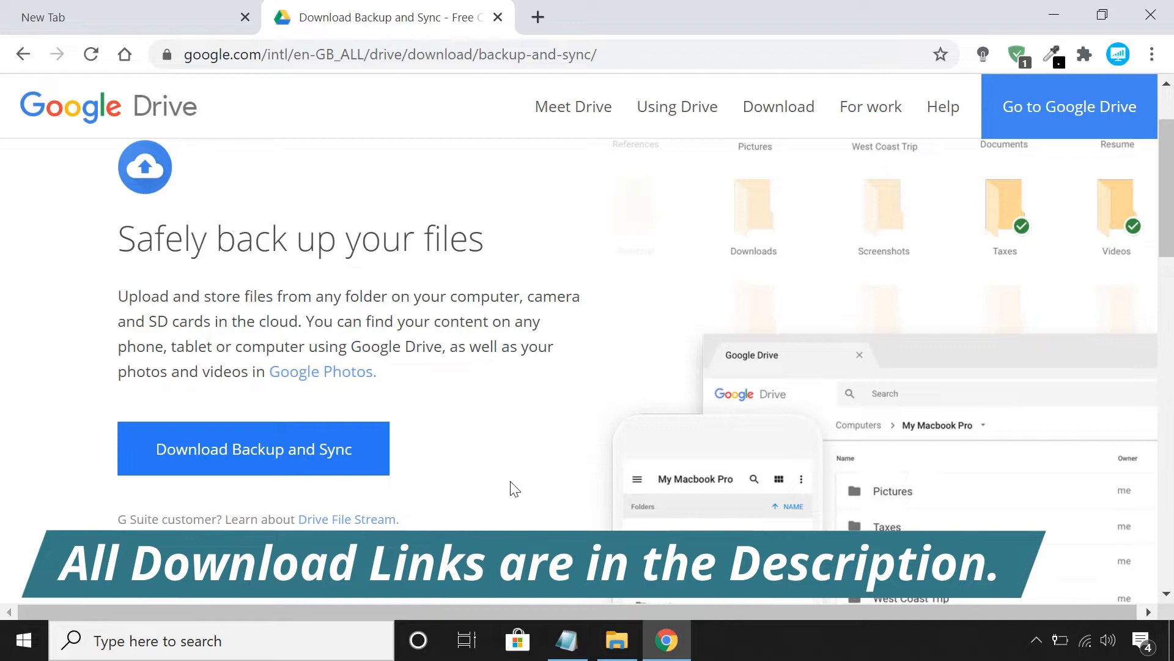
click(253, 448)
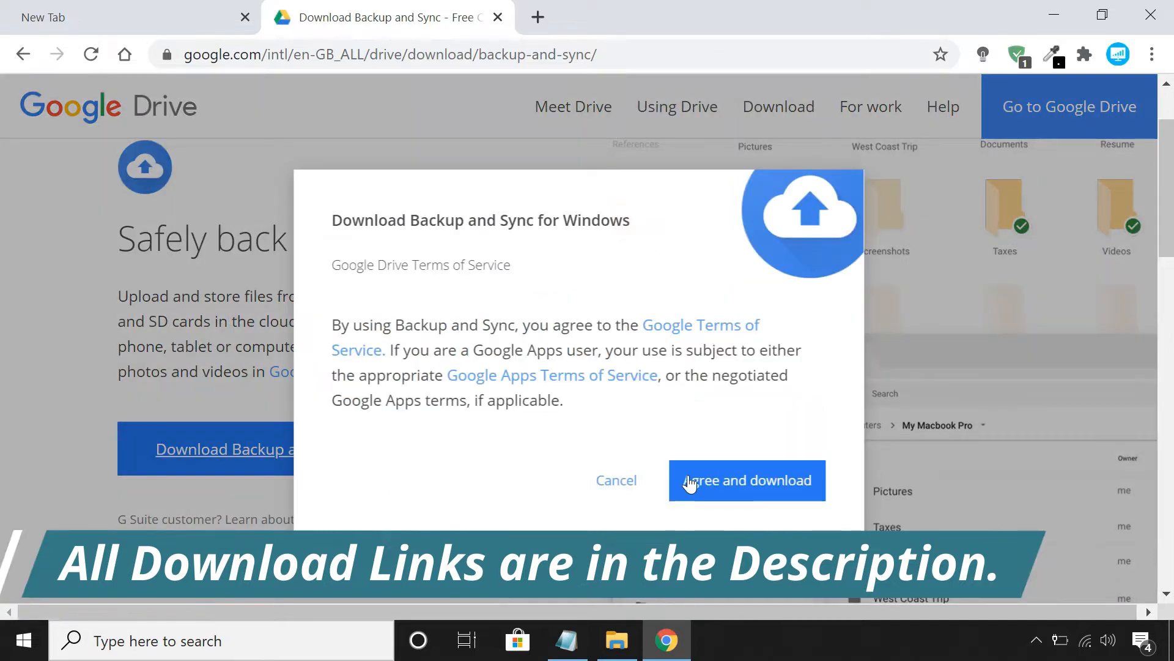
click(746, 481)
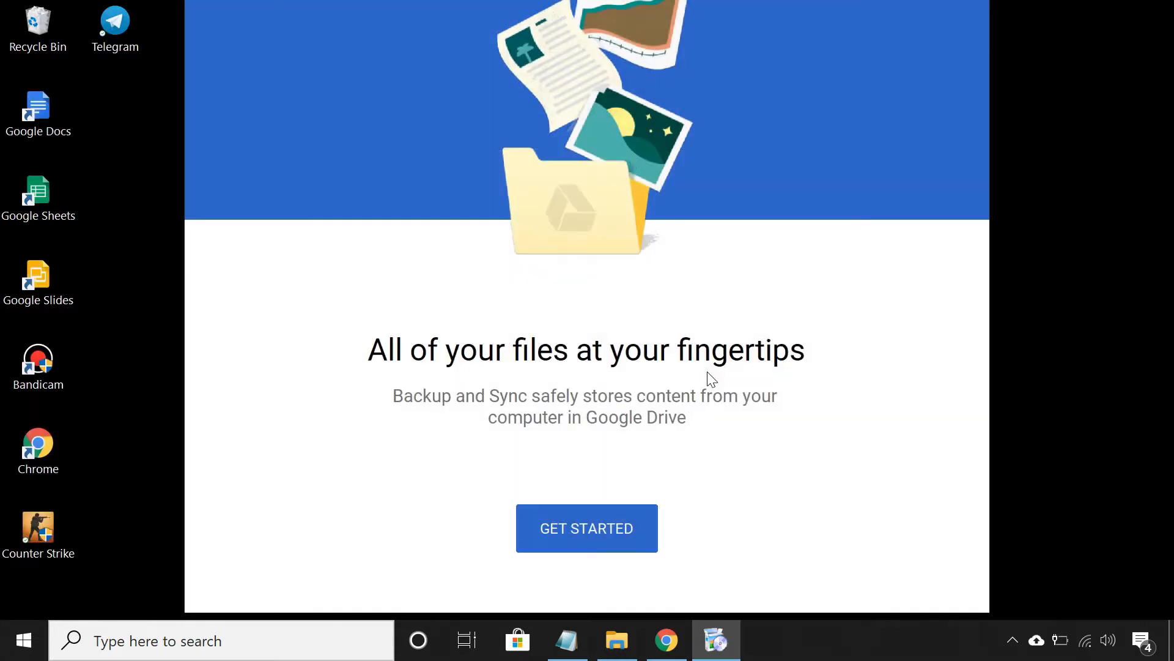
- Begin Backup and Sync setup and sign in with the milandas632@ Google account
click(587, 528)
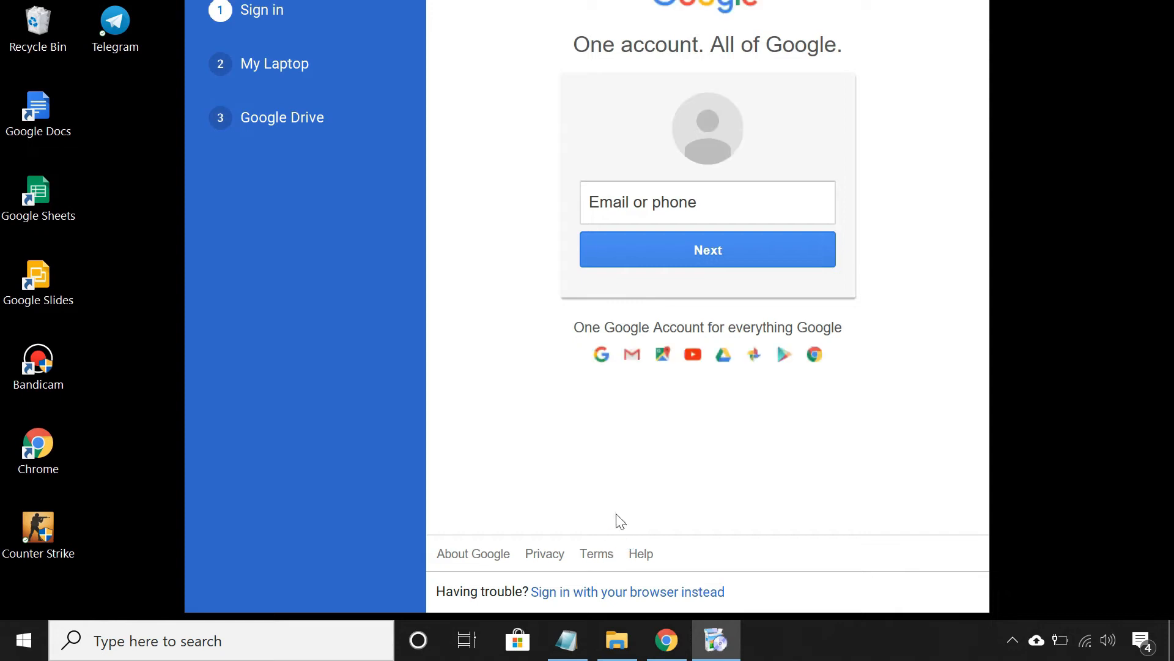
text(milandas632@)
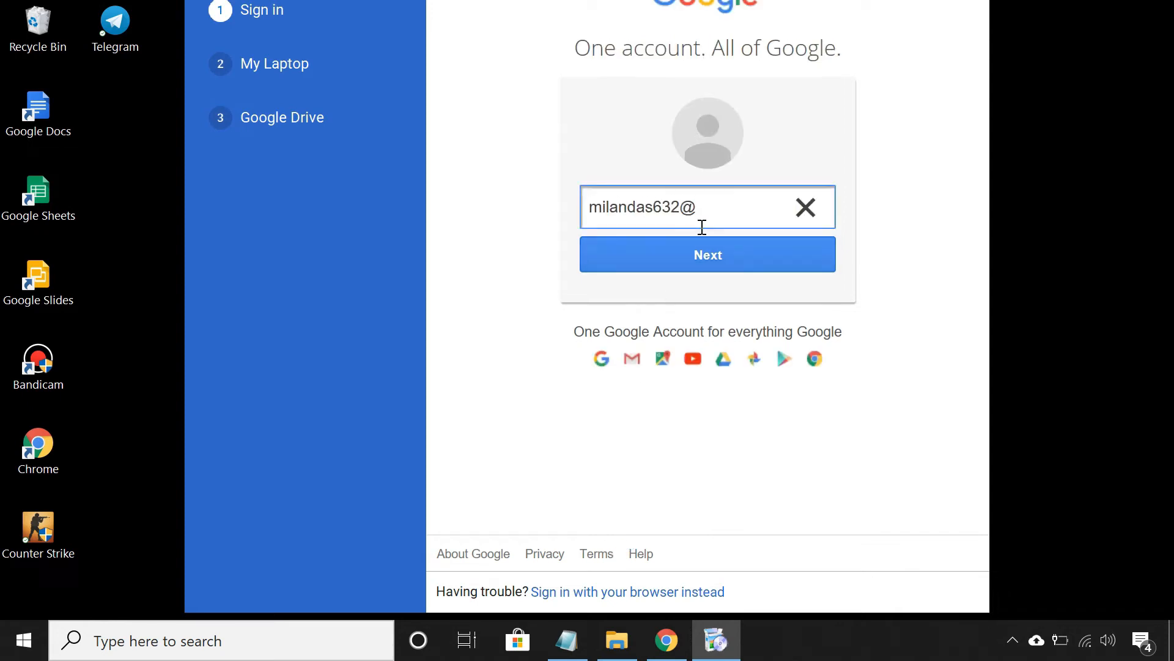
click(707, 254)
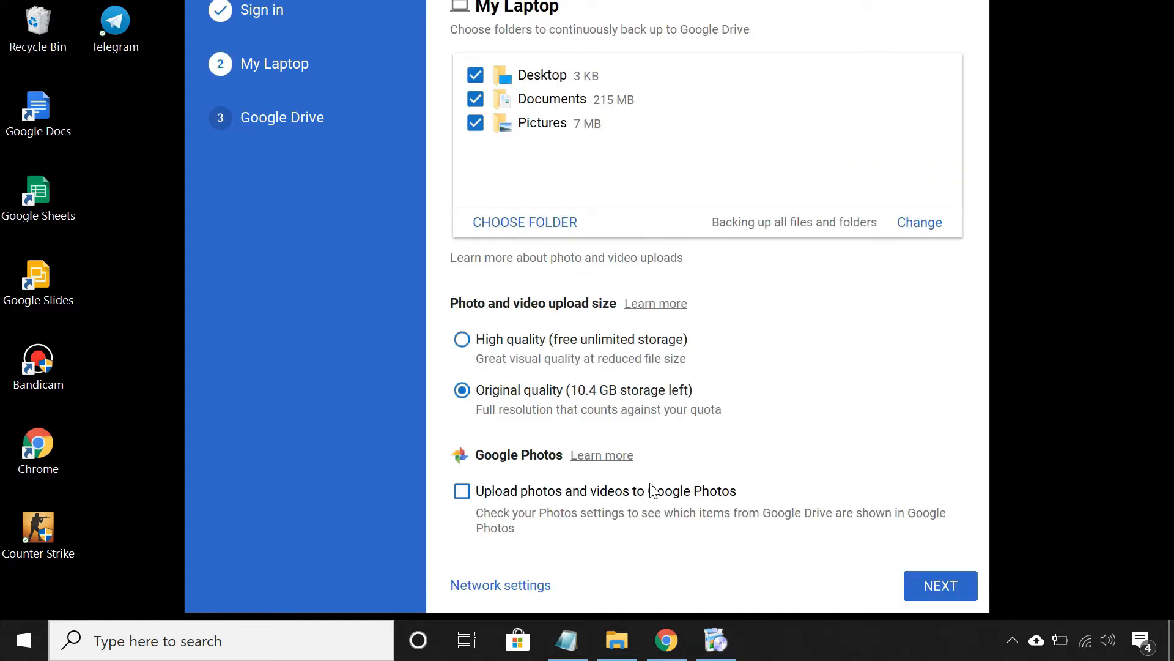
- Keep Desktop, Documents and Pictures backed up and start syncing My Drive to this computer
click(939, 585)
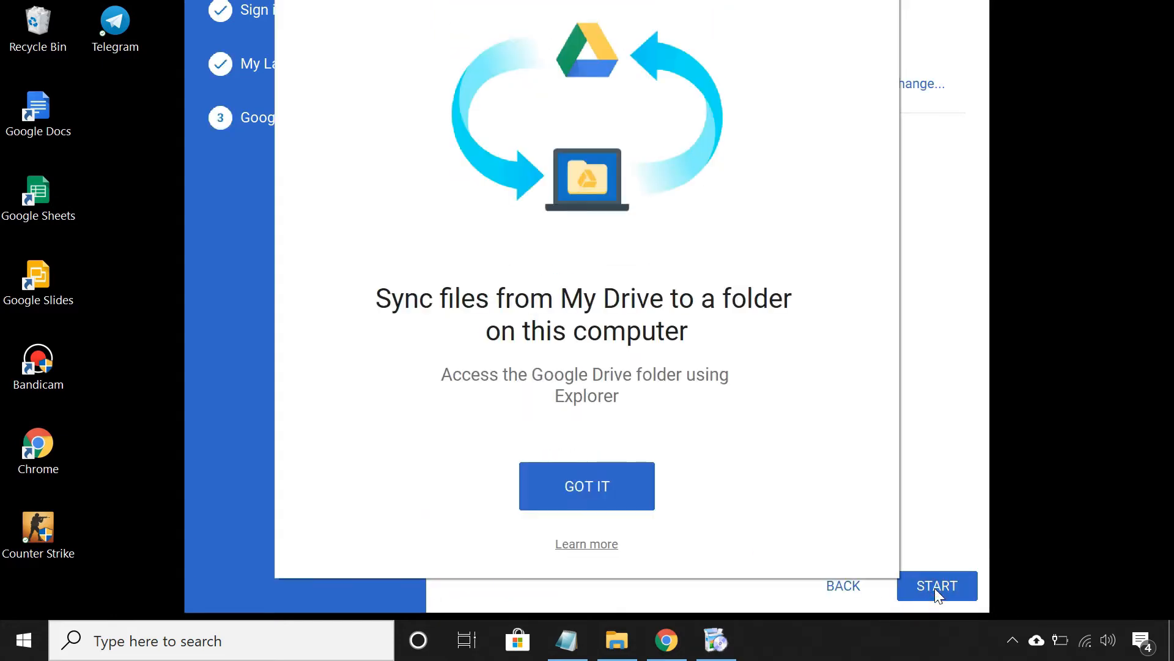
click(587, 485)
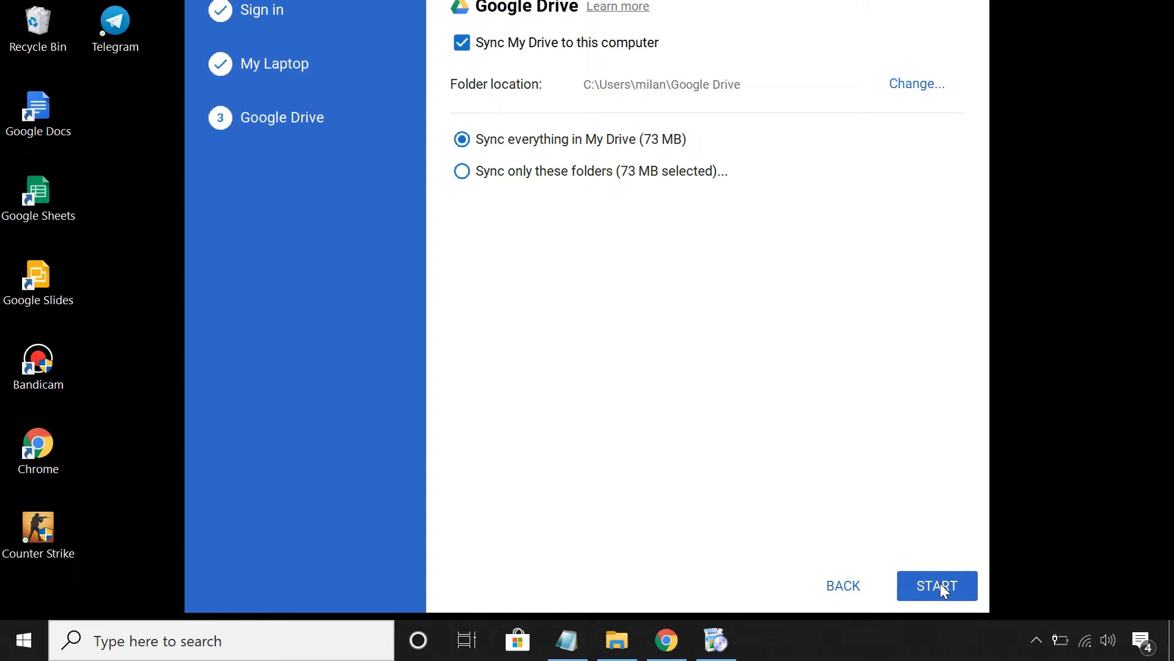
click(936, 586)
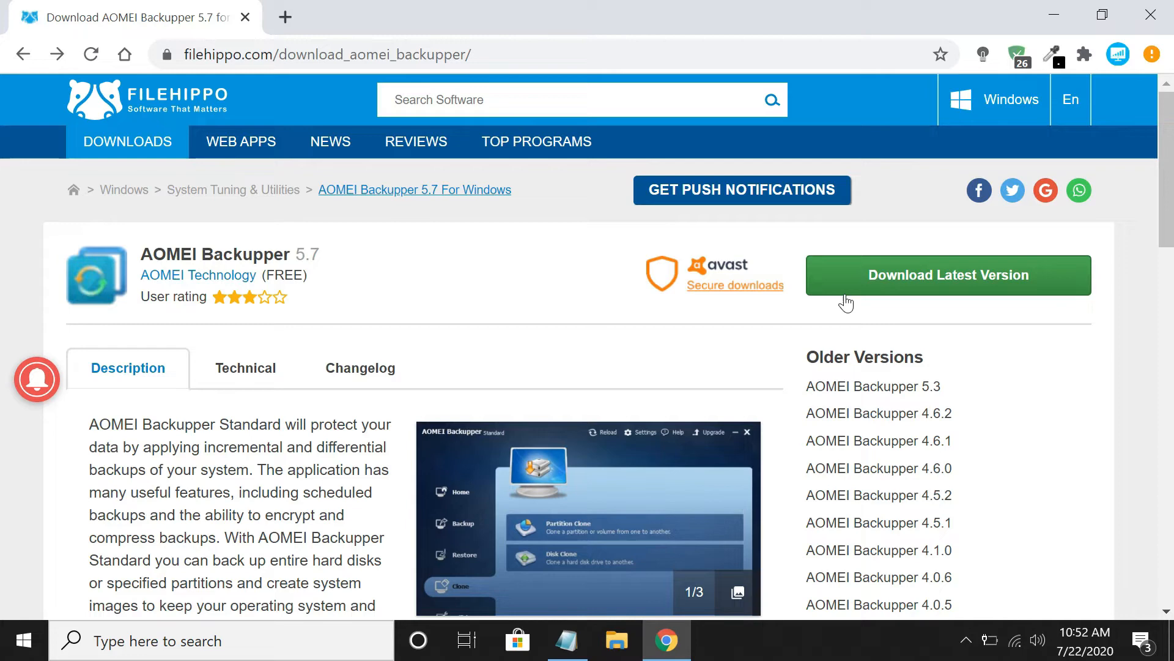
- Download the latest AOMEI Backupper version from its FileHippo page
click(947, 275)
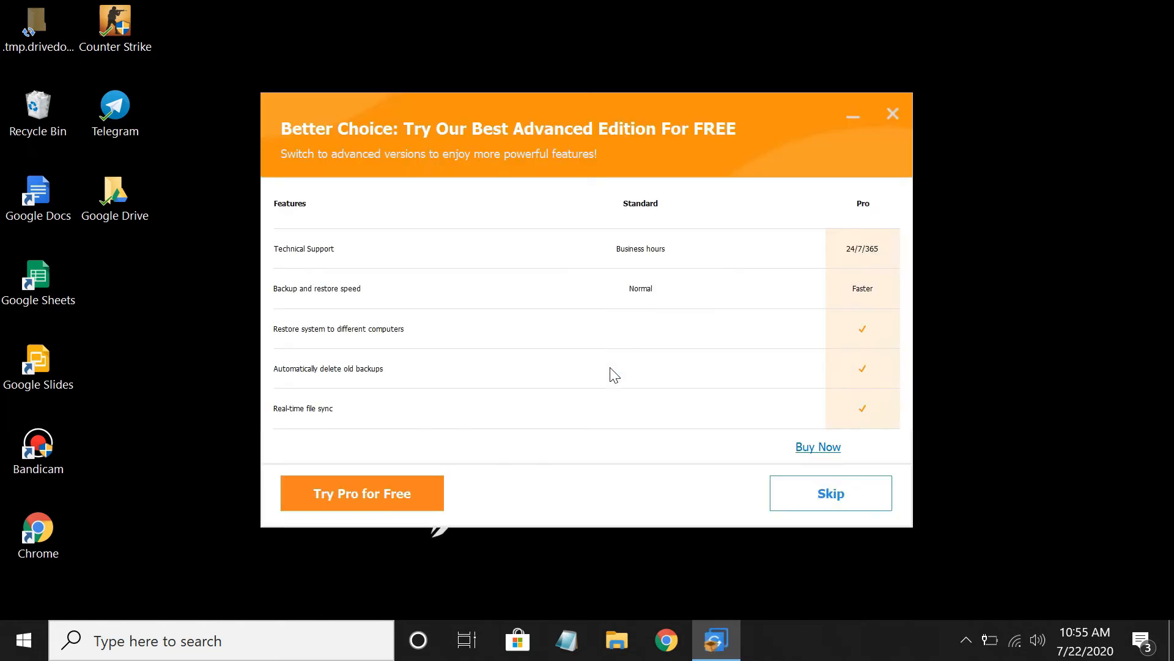
- Skip the Pro trial offer, install AOMEI Backupper Standard and launch it
click(830, 493)
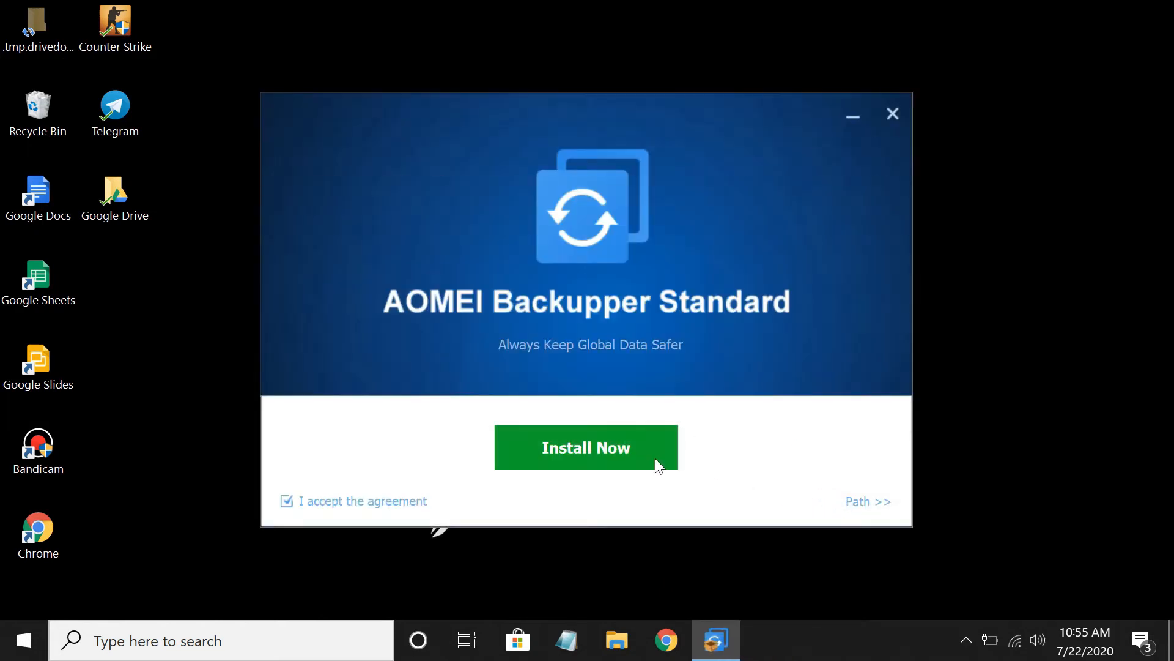
click(587, 447)
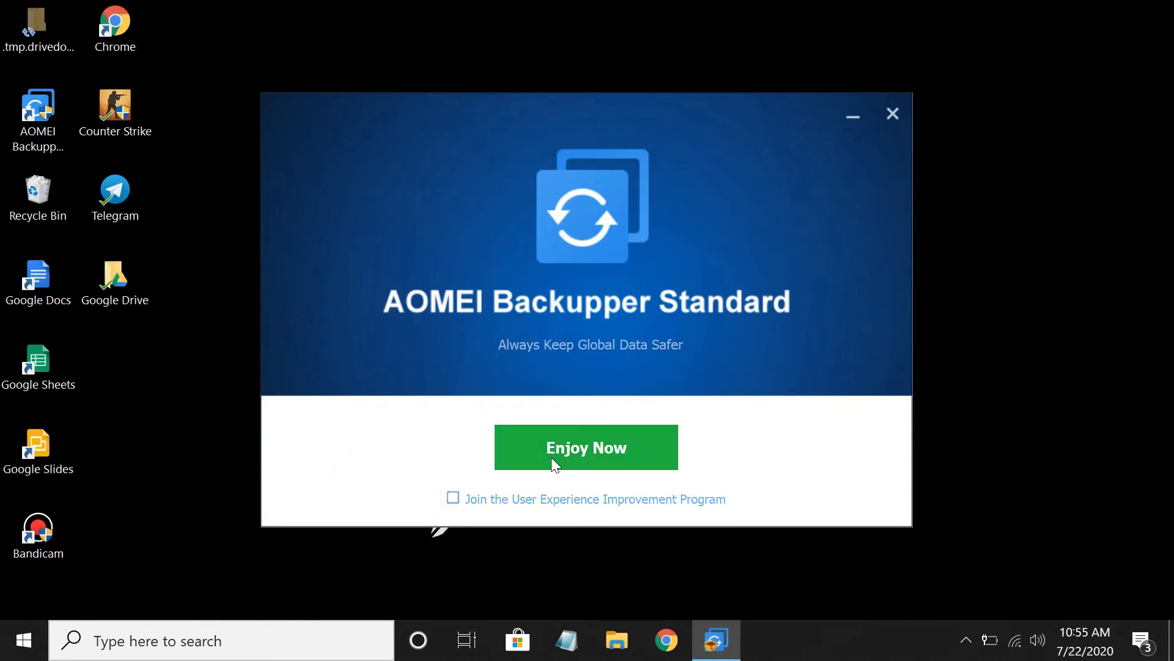
click(586, 447)
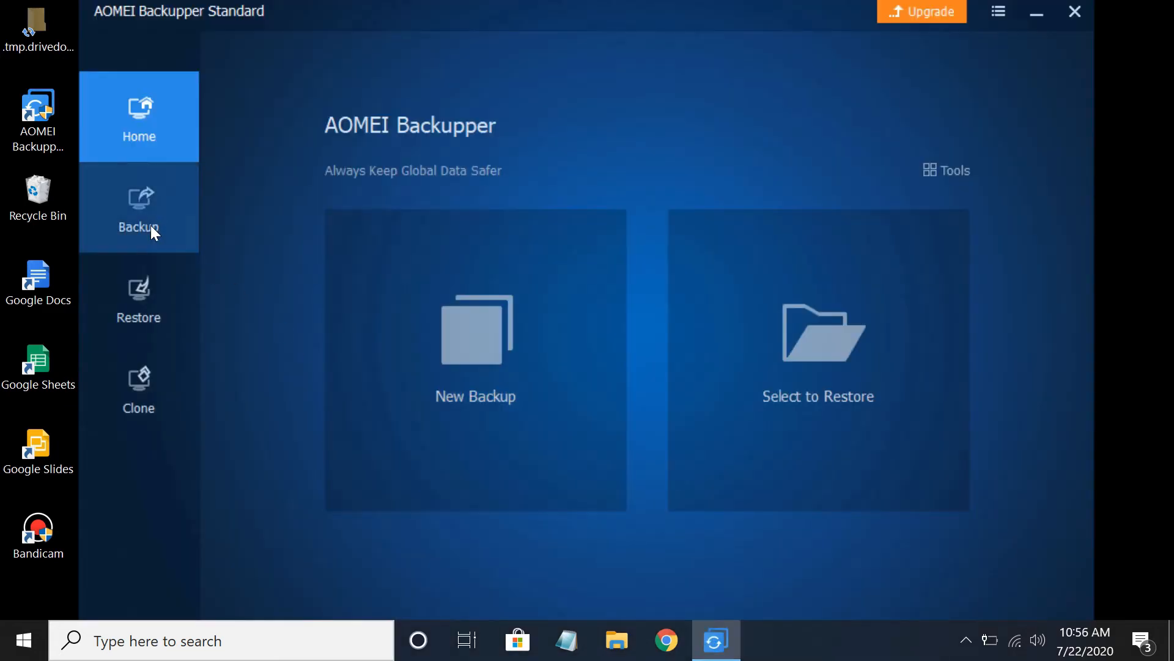
- Create a File Sync task under Backup with New Volume (E:) as its source folder
click(139, 207)
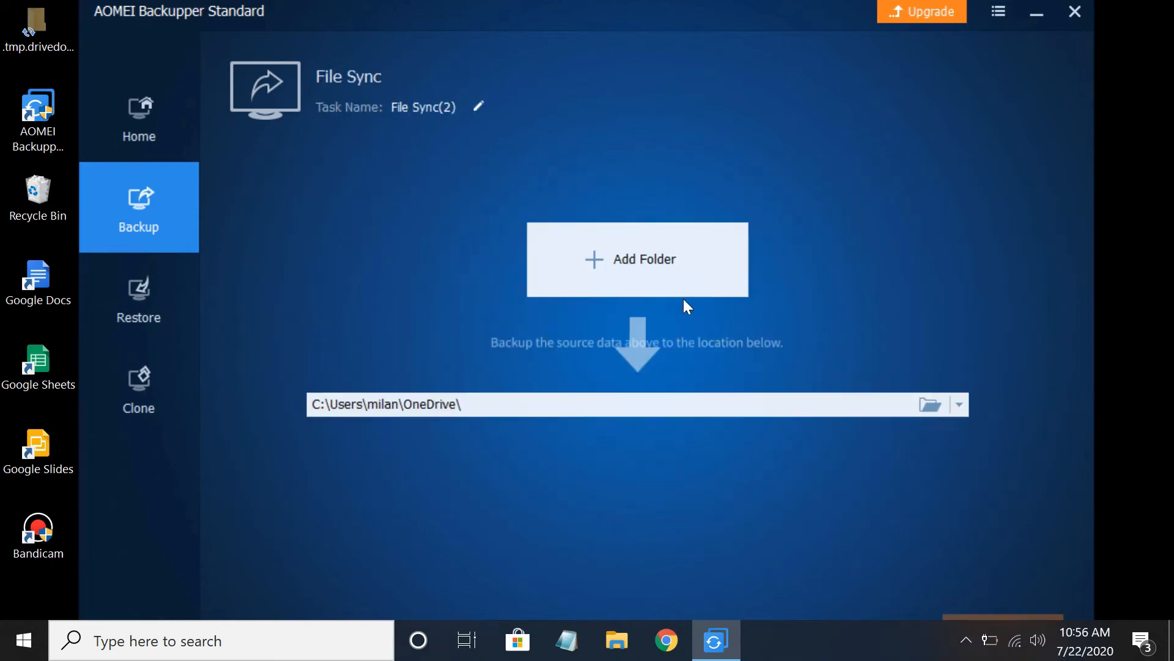
click(637, 259)
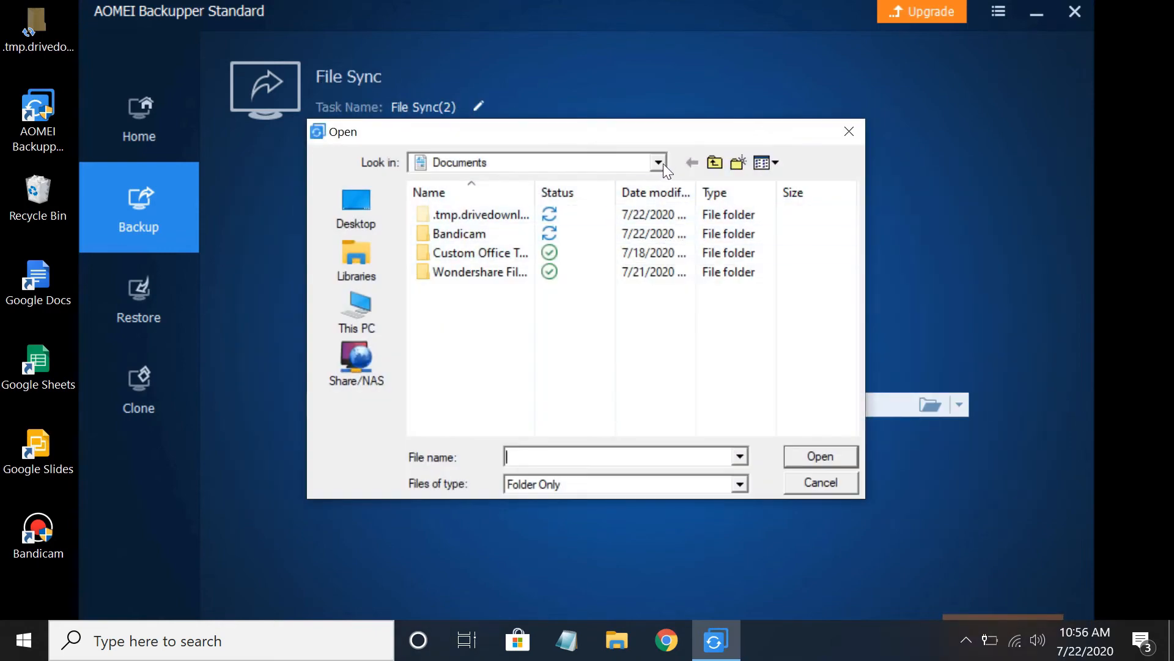
click(656, 162)
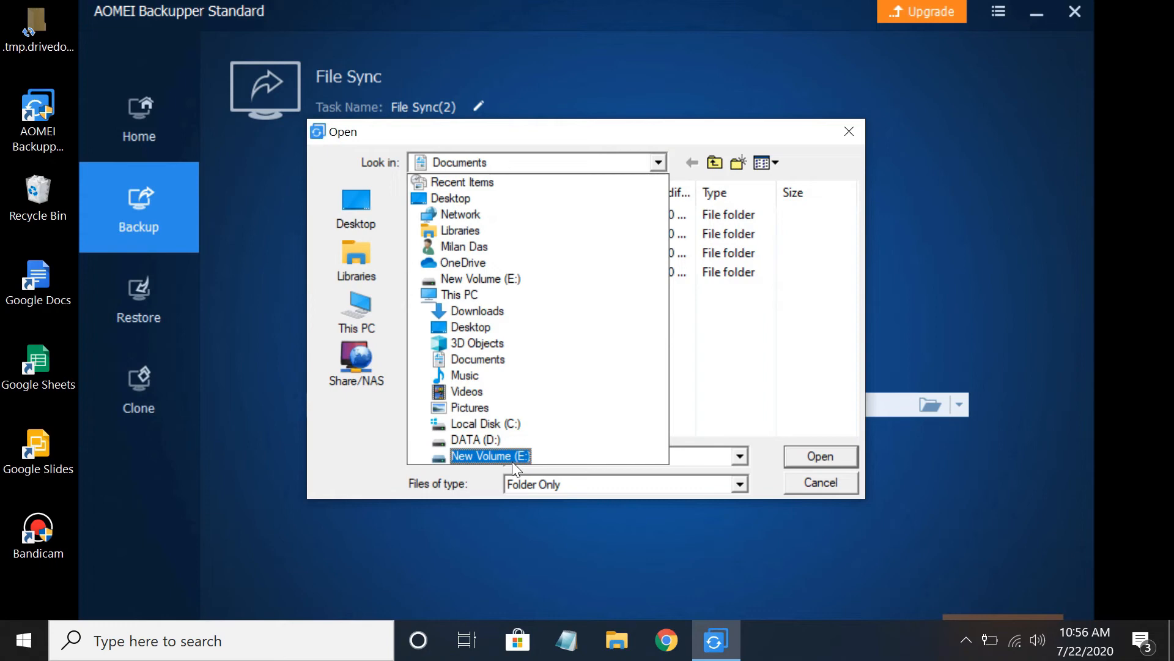
click(489, 456)
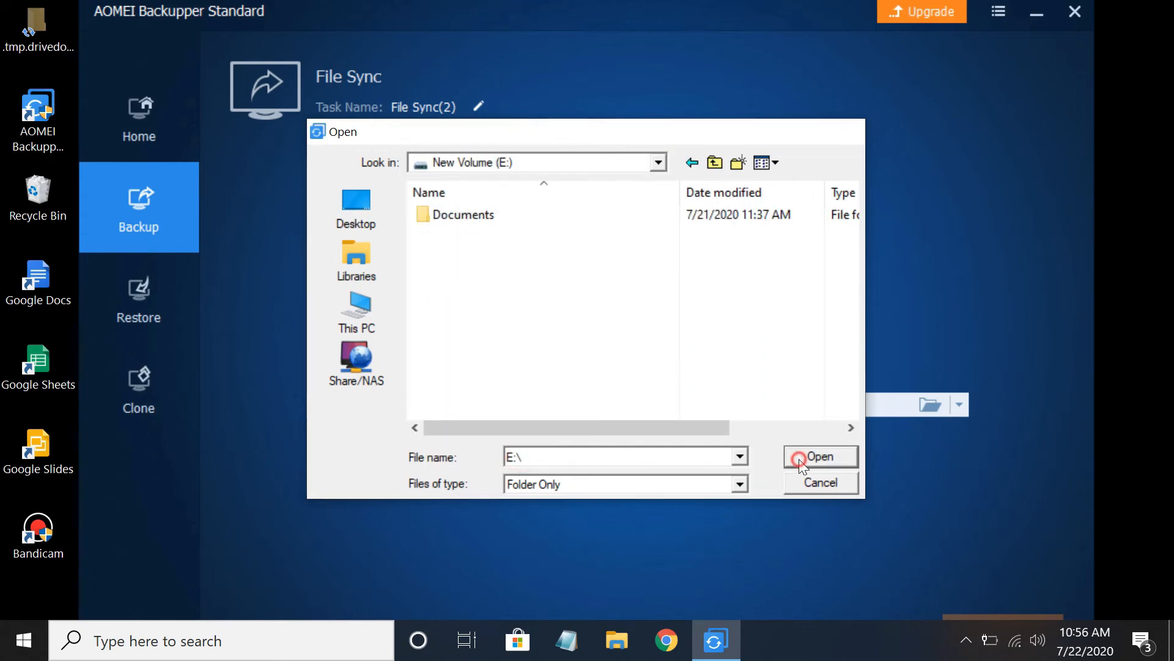
click(821, 456)
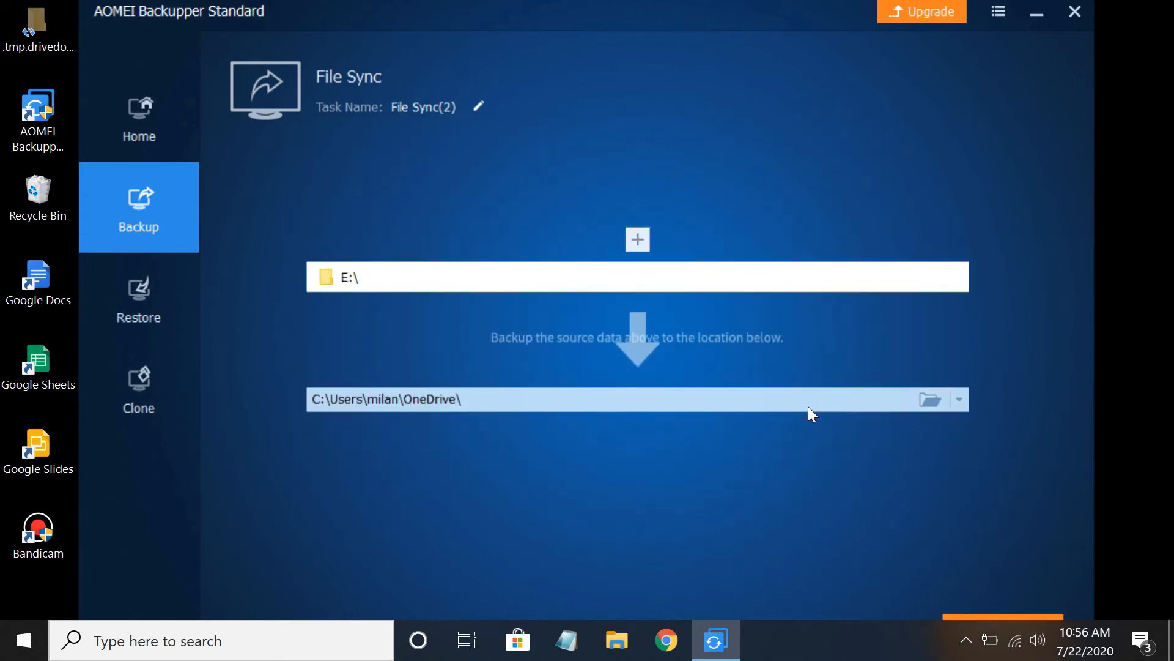
- Change the sync destination from OneDrive to the Google Drive cloud folder
click(959, 399)
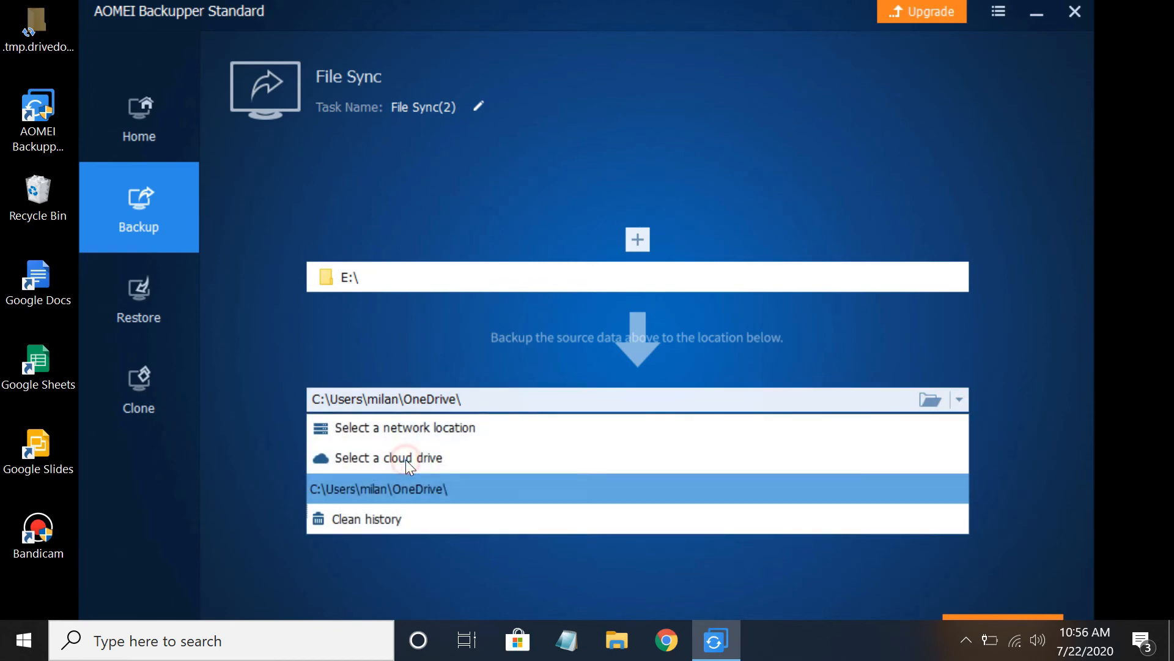
click(389, 457)
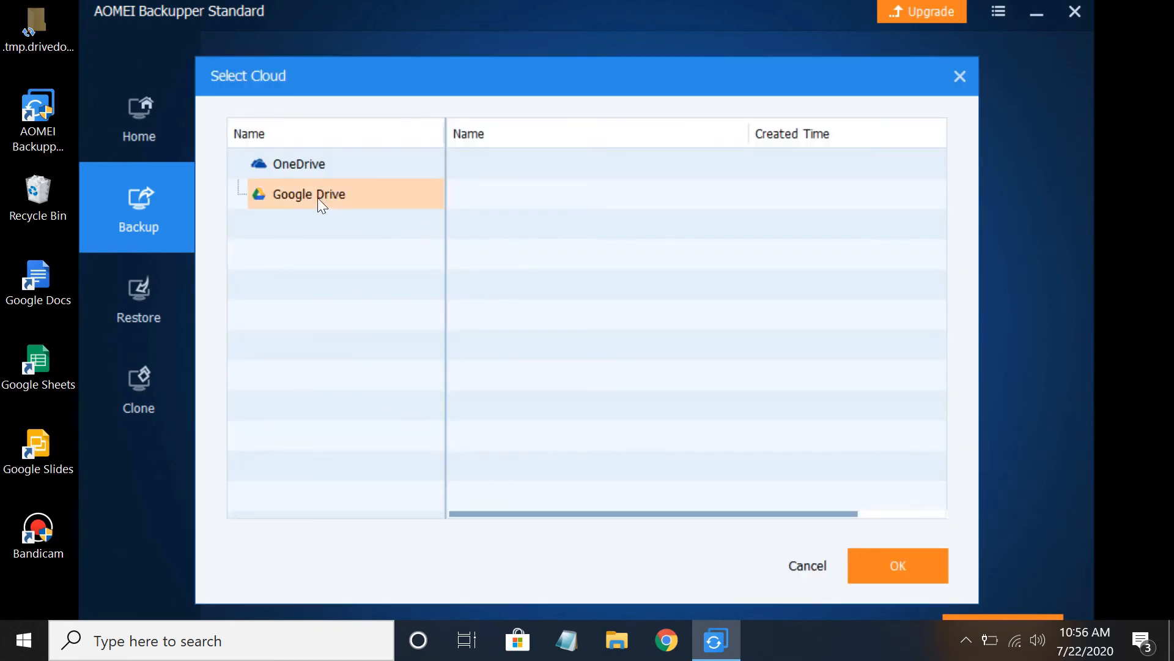
click(306, 194)
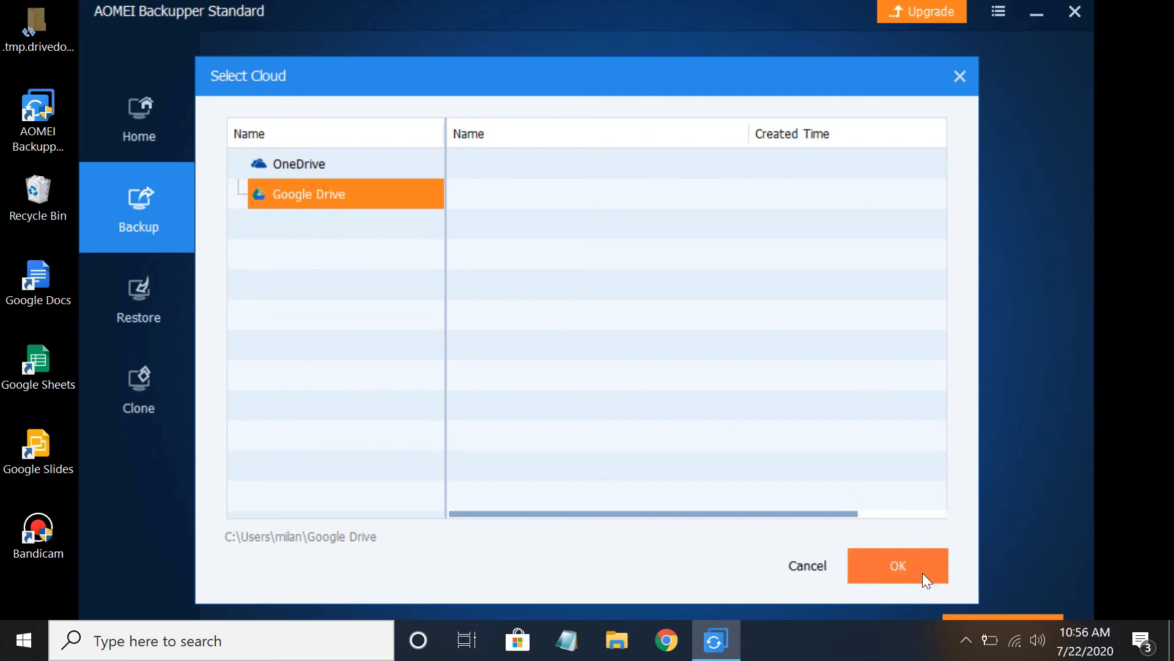
click(897, 565)
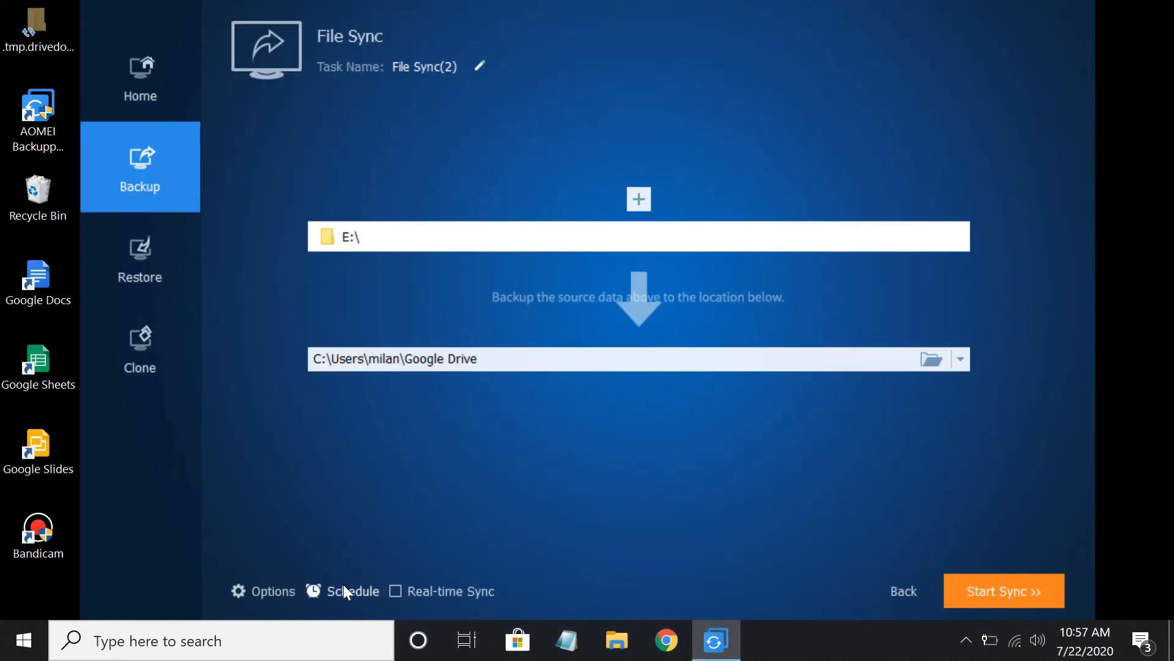
- Set the File Sync task's schedule frequency to Monthly
click(351, 591)
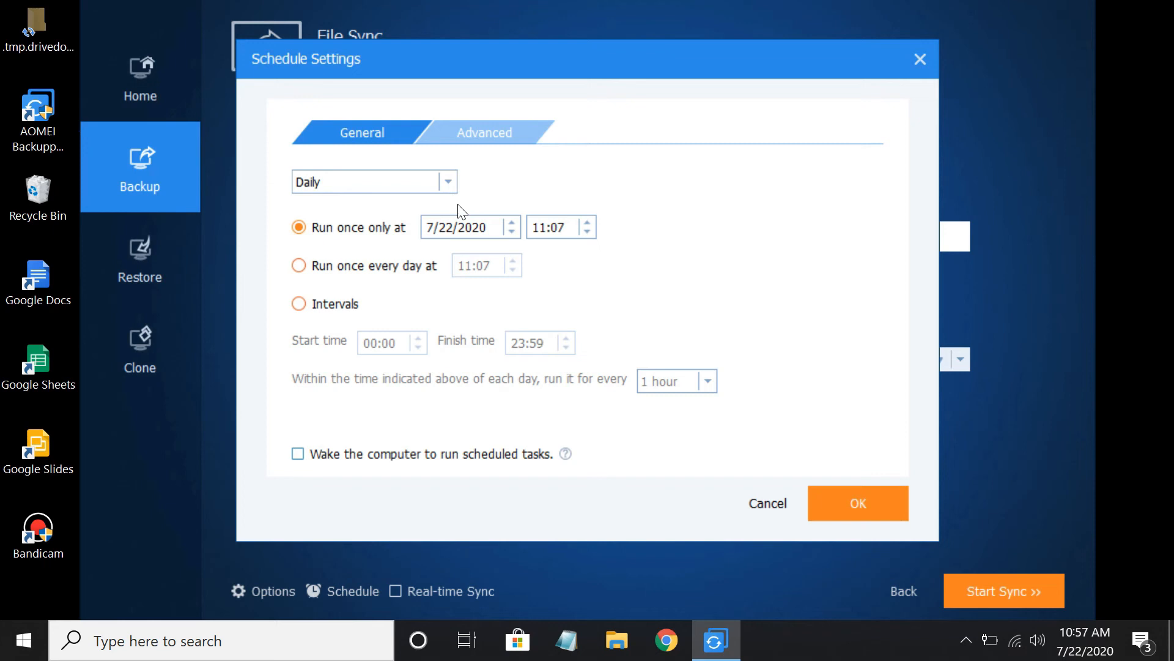
click(447, 181)
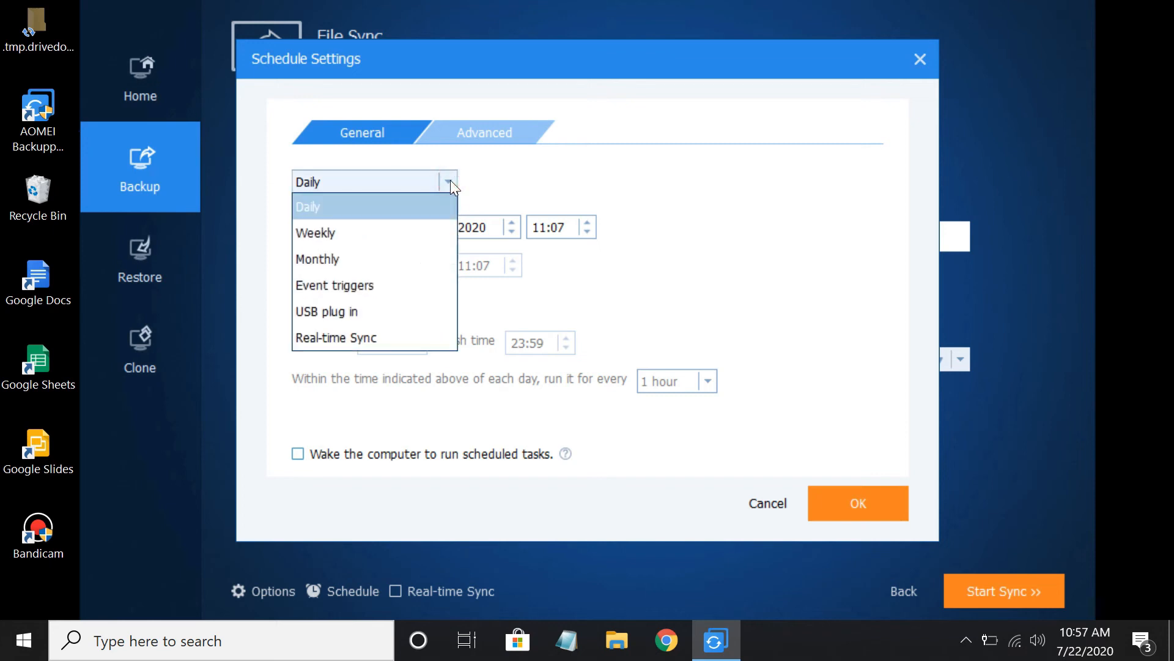
click(315, 233)
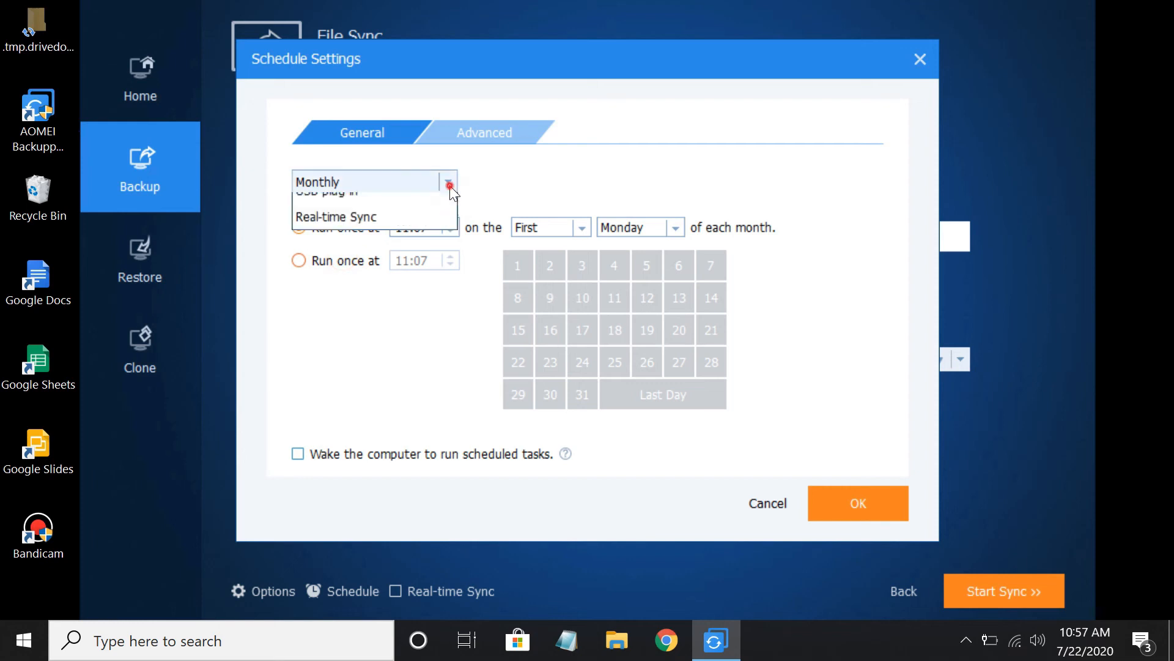
click(337, 181)
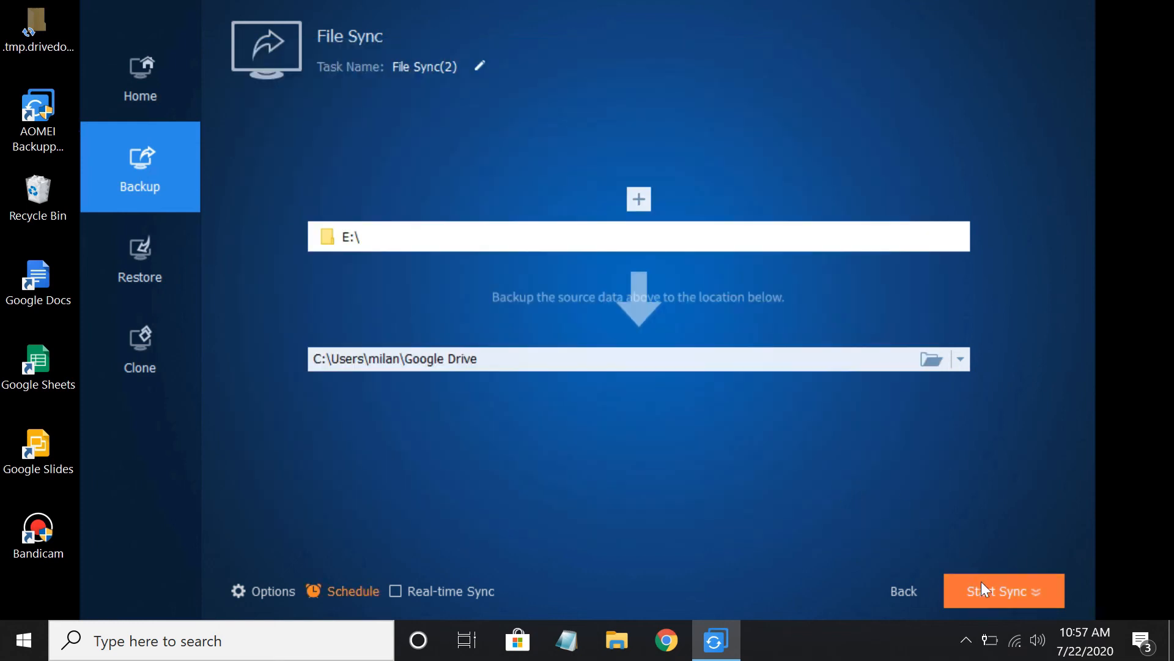
- Add the monthly schedule and start the E:\ to Google Drive sync now
click(1004, 591)
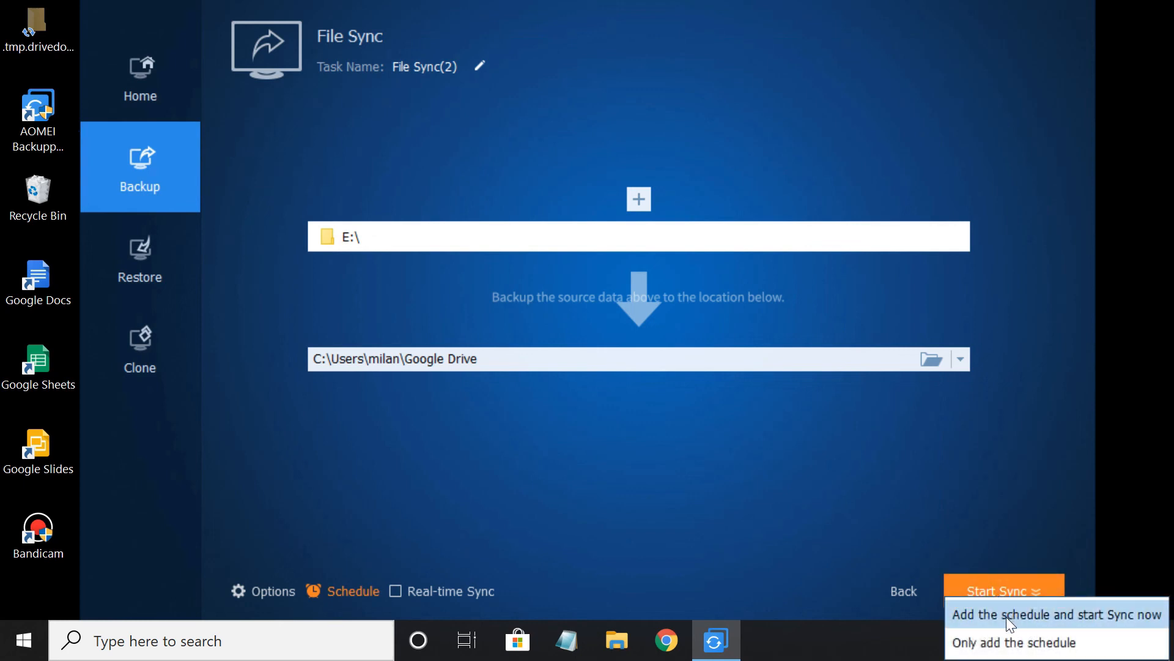
click(1054, 614)
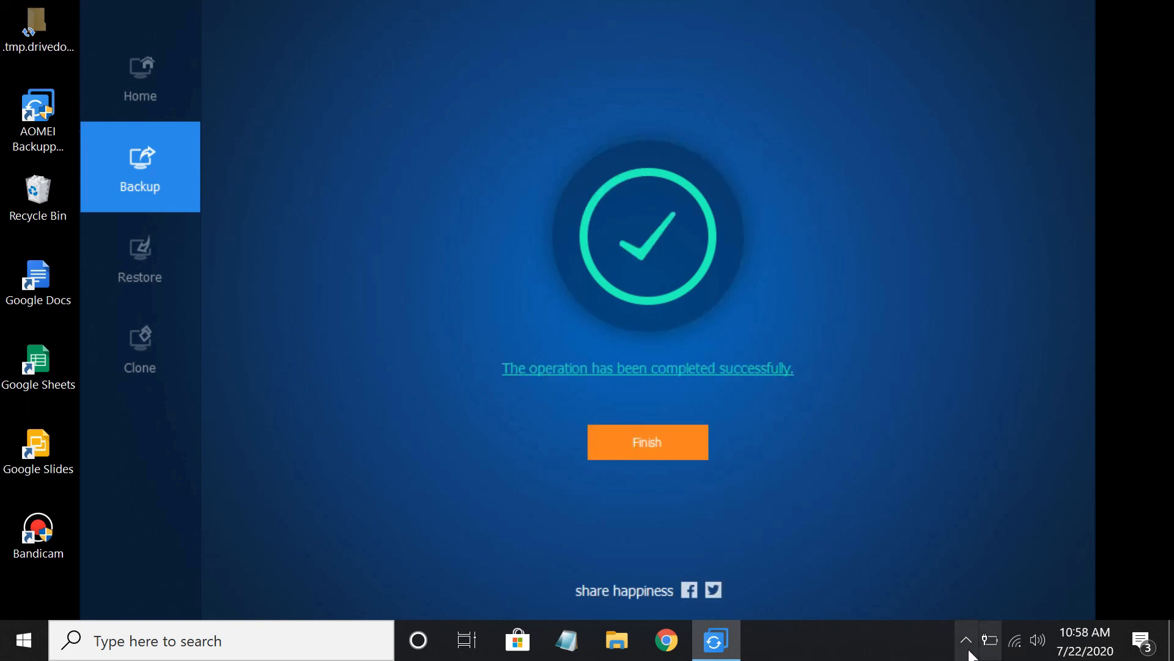
- Show Backup and Sync's status panel from the taskbar's hidden icons
click(965, 640)
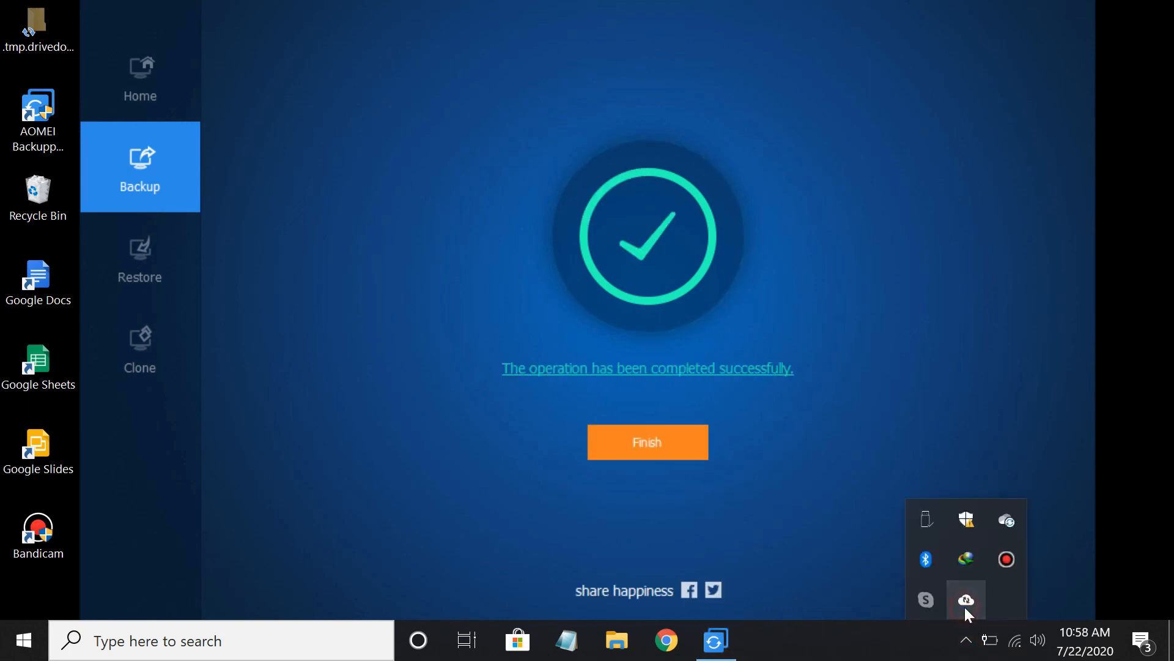
click(967, 600)
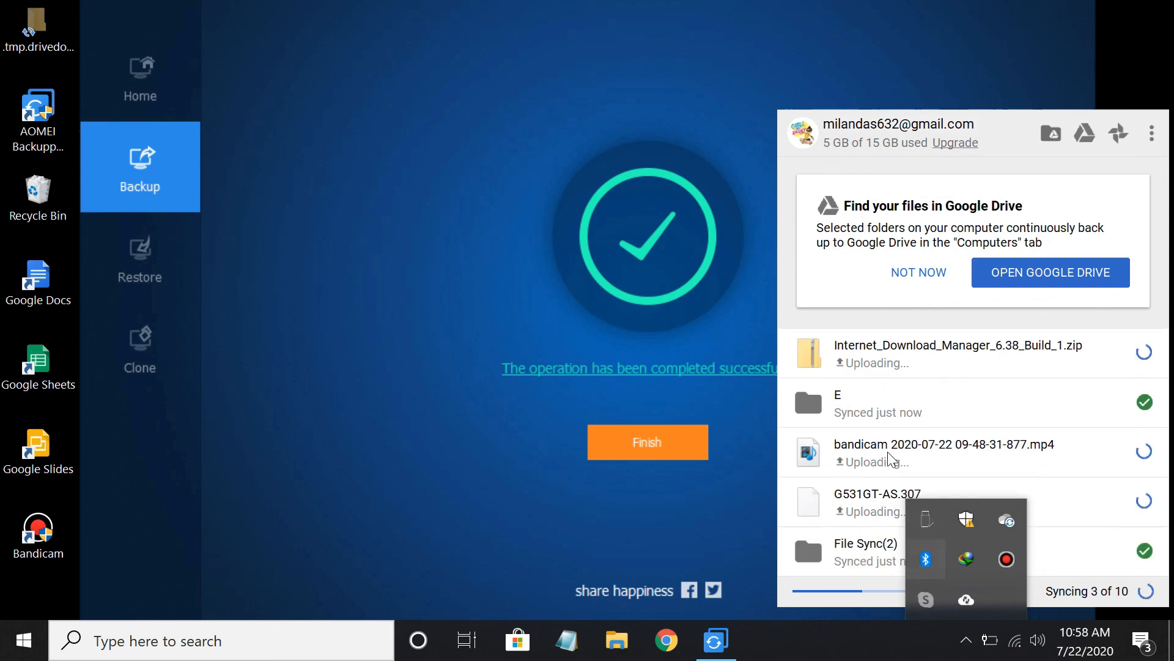